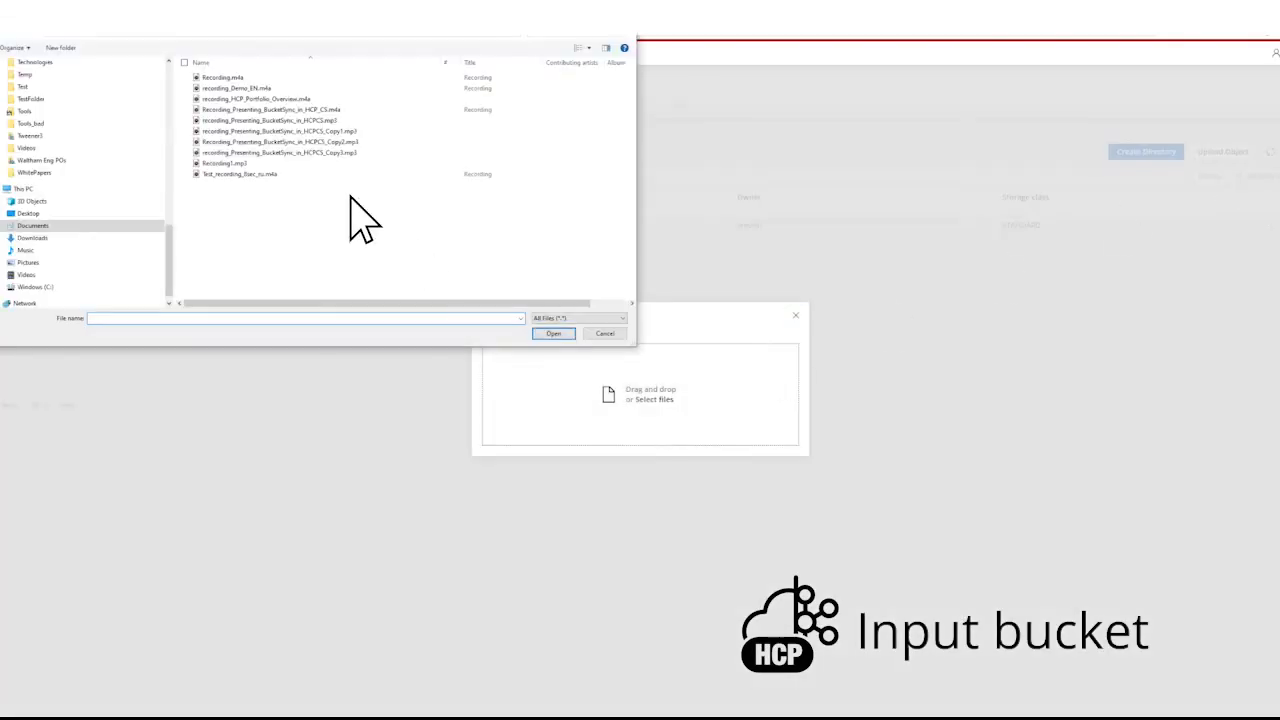
- Upload recording_Presenting_BucketSync_in_HCPCS.mp3 and refresh the AWS input-transcribe-demo bucket to confirm it arrived
{"action": "left_click", "coordinate": [270, 120]}
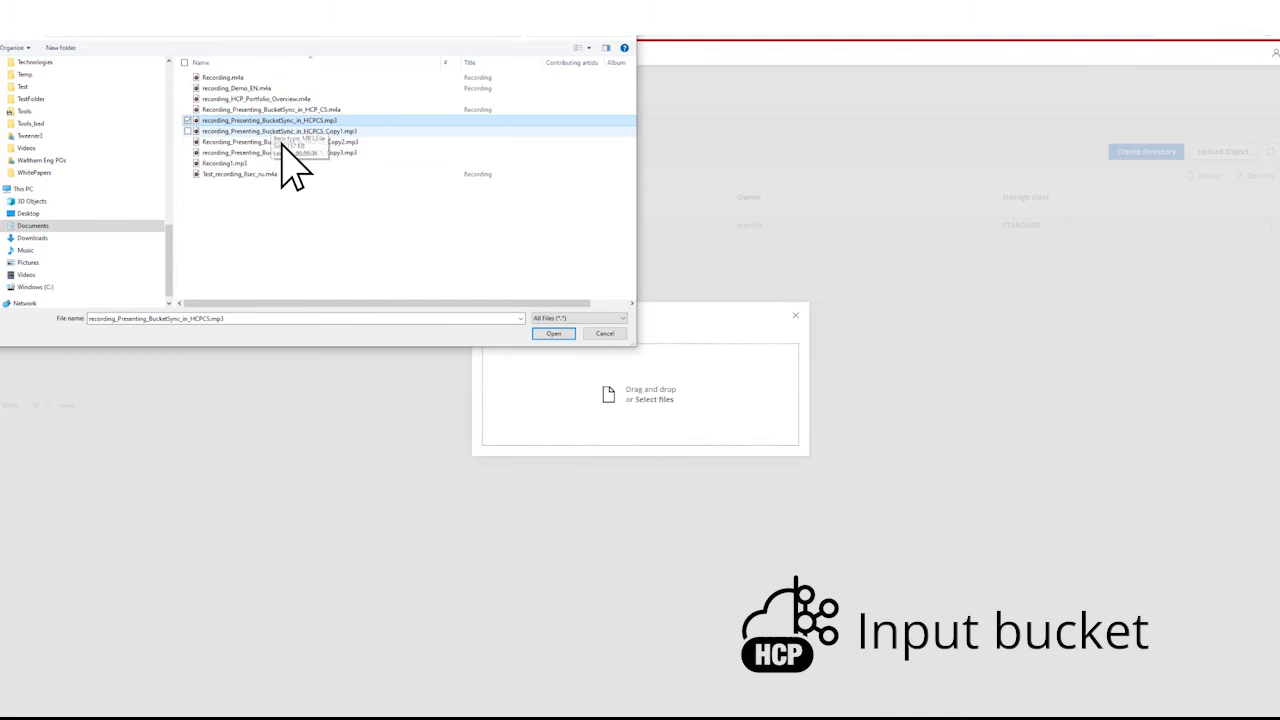
{"action": "left_click", "coordinate": [553, 333]}
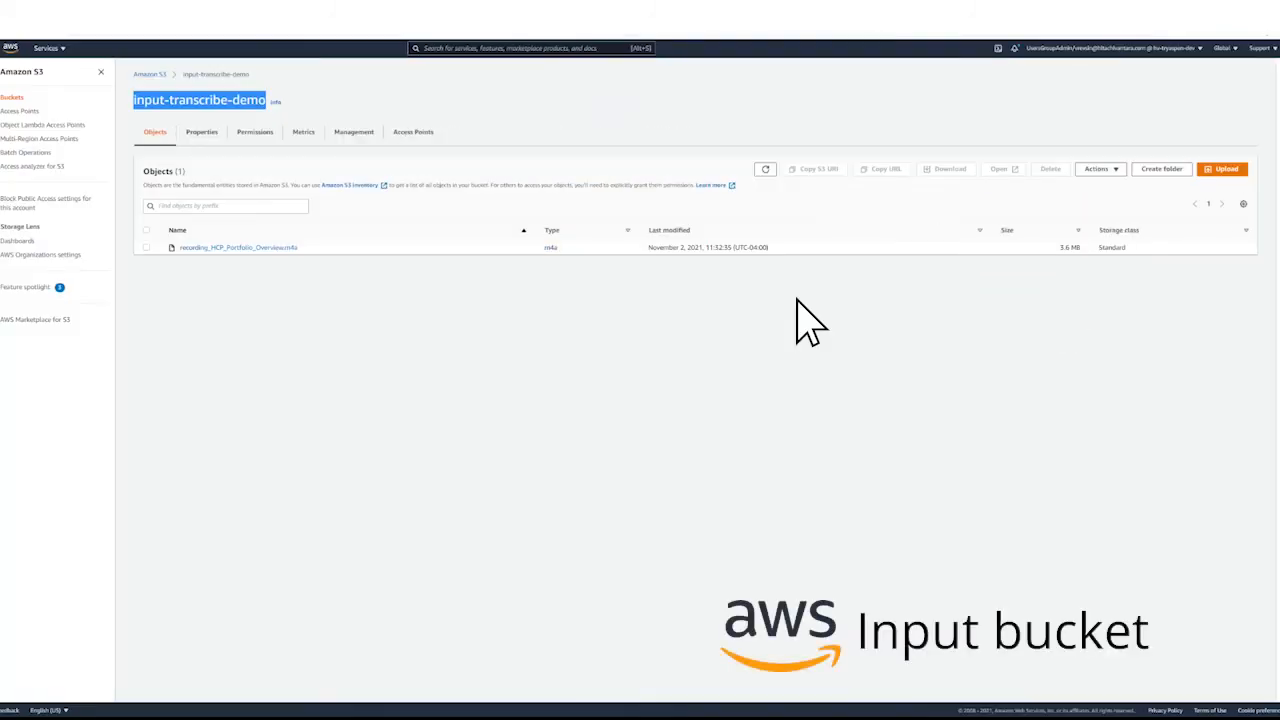
{"action": "left_click", "coordinate": [765, 168]}
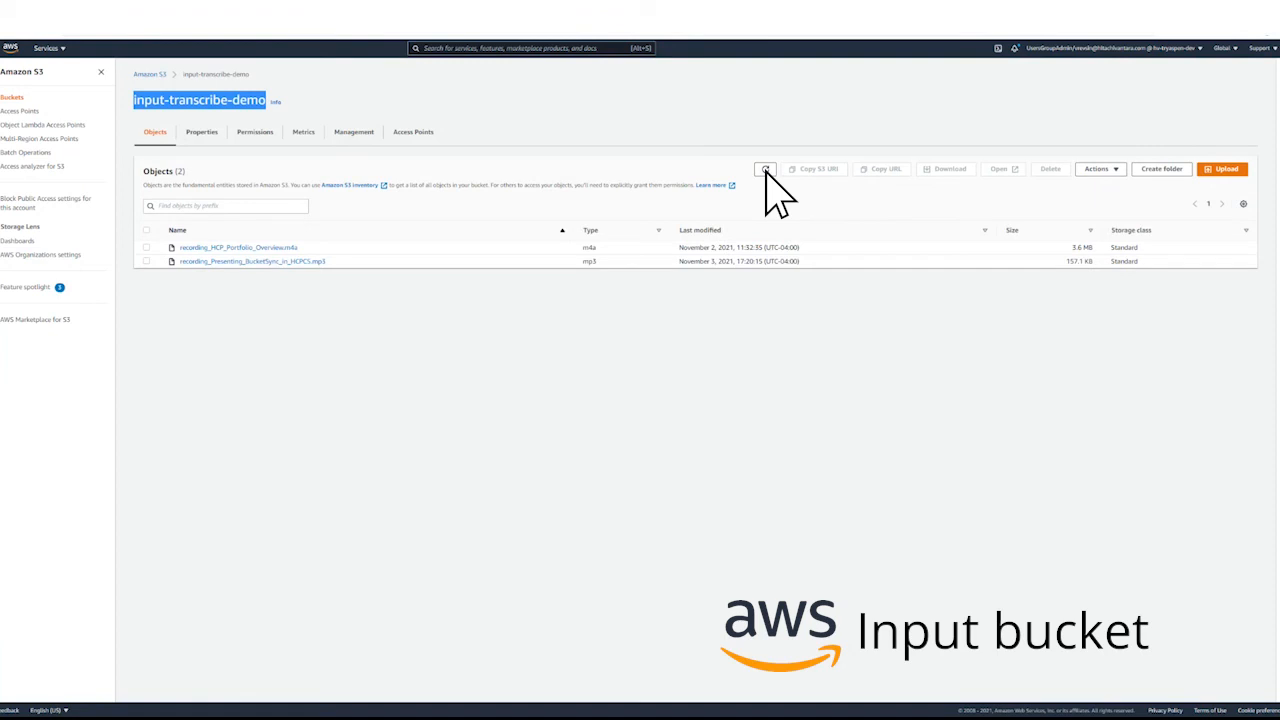
{"action": "mouse_move", "coordinate": [303, 290]}
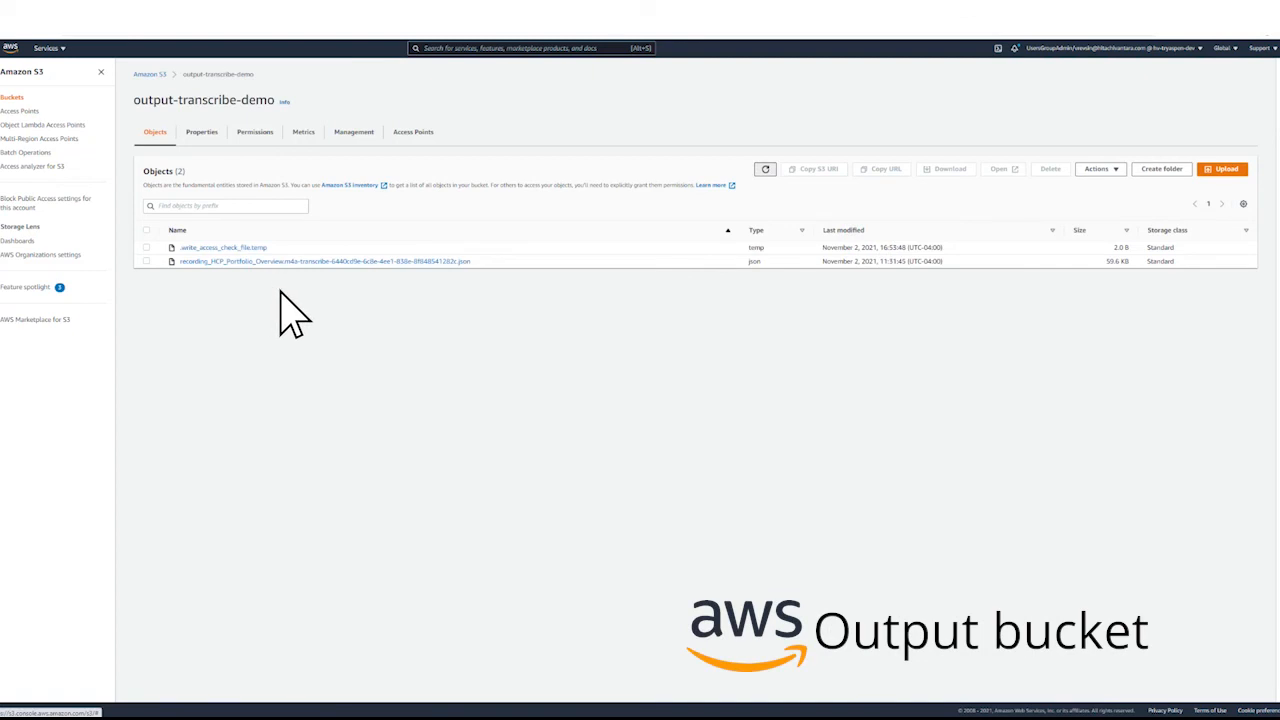
{"action": "mouse_move", "coordinate": [300, 320]}
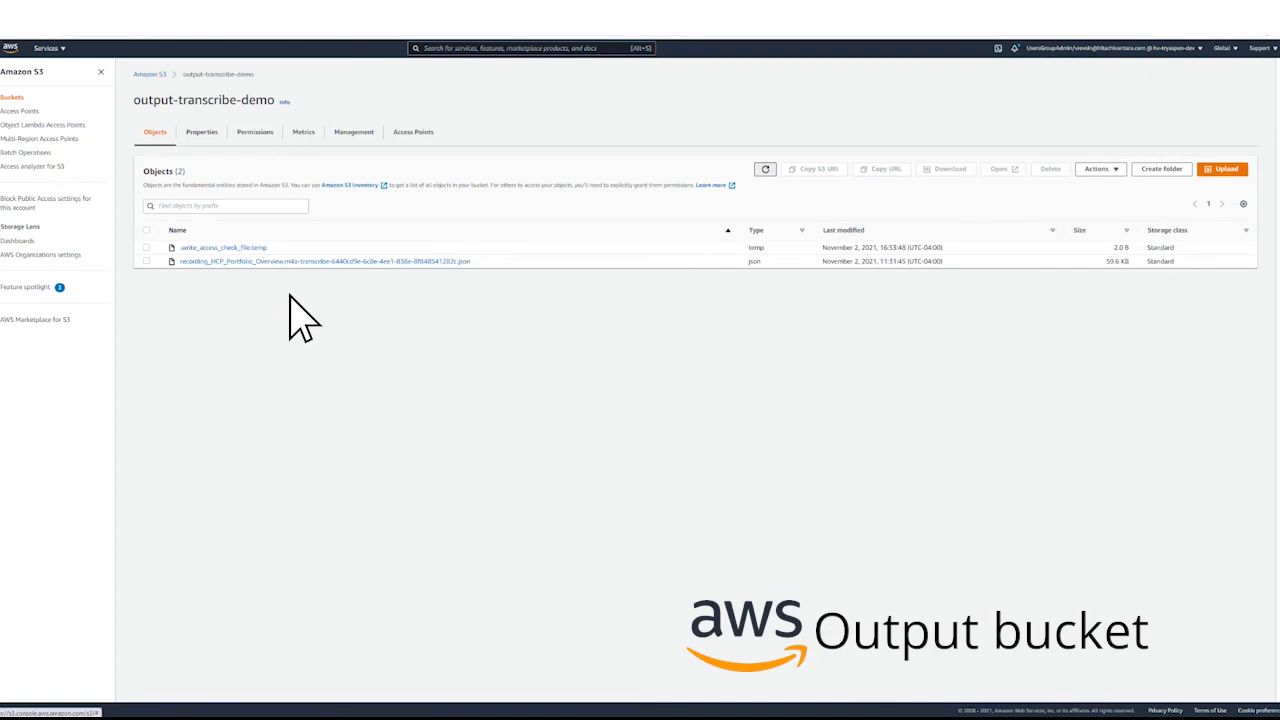